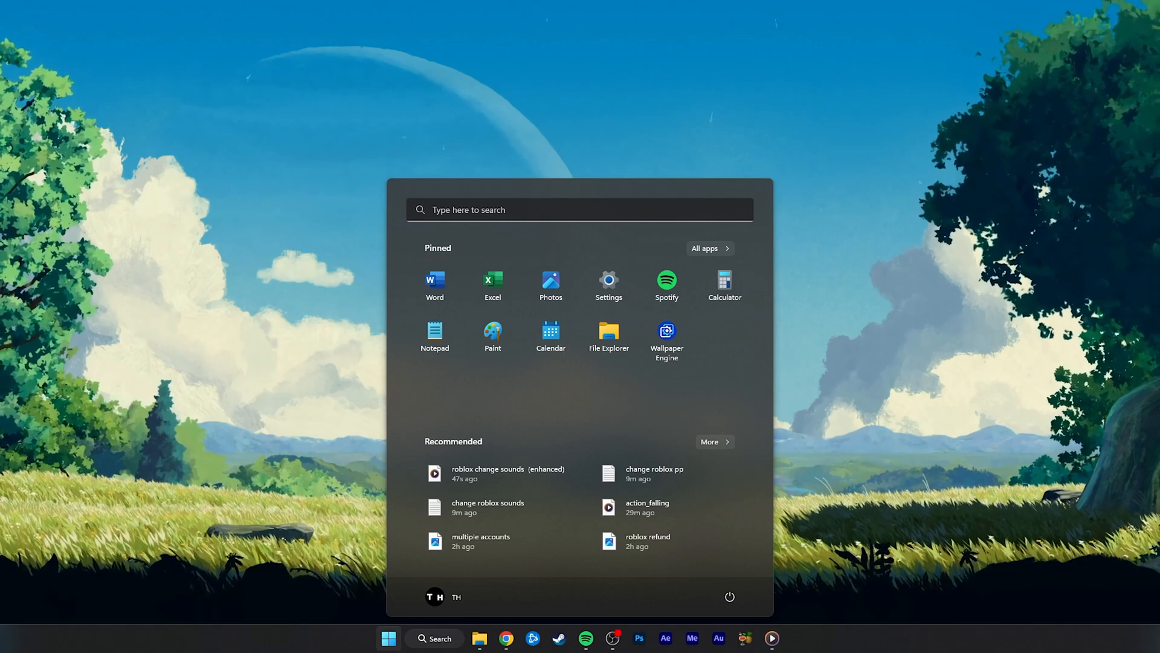
- Search %appdata% from the Start menu and open the AppData folder
{"action": "type", "text": "%appdata%"}
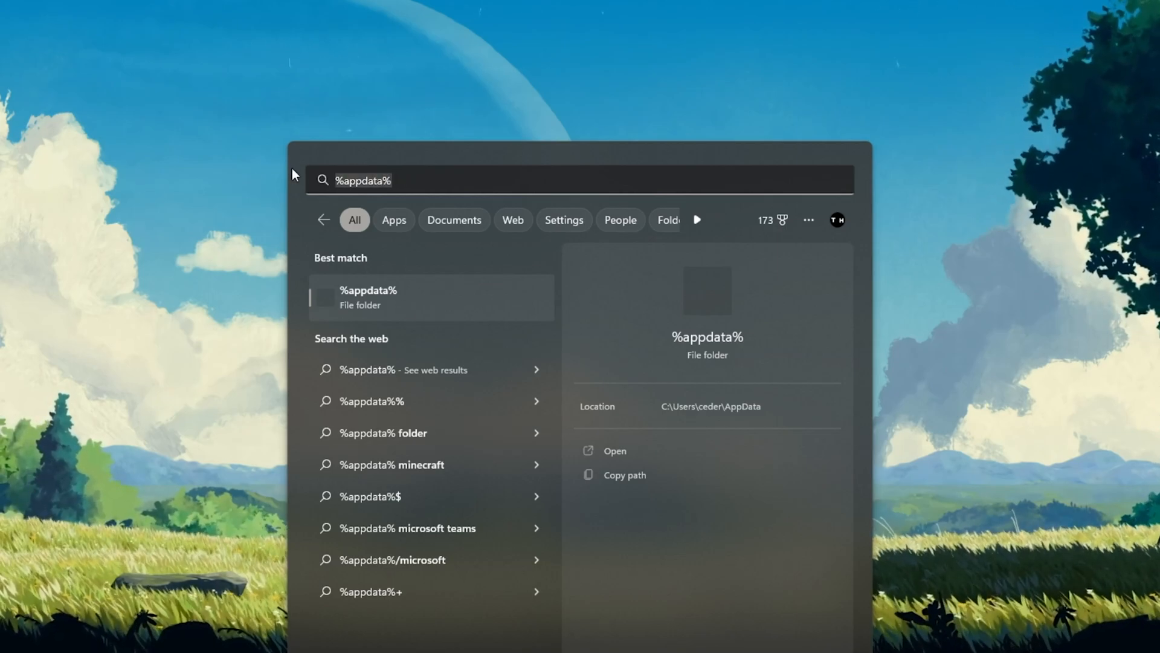
{"action": "left_click", "coordinate": [614, 451]}
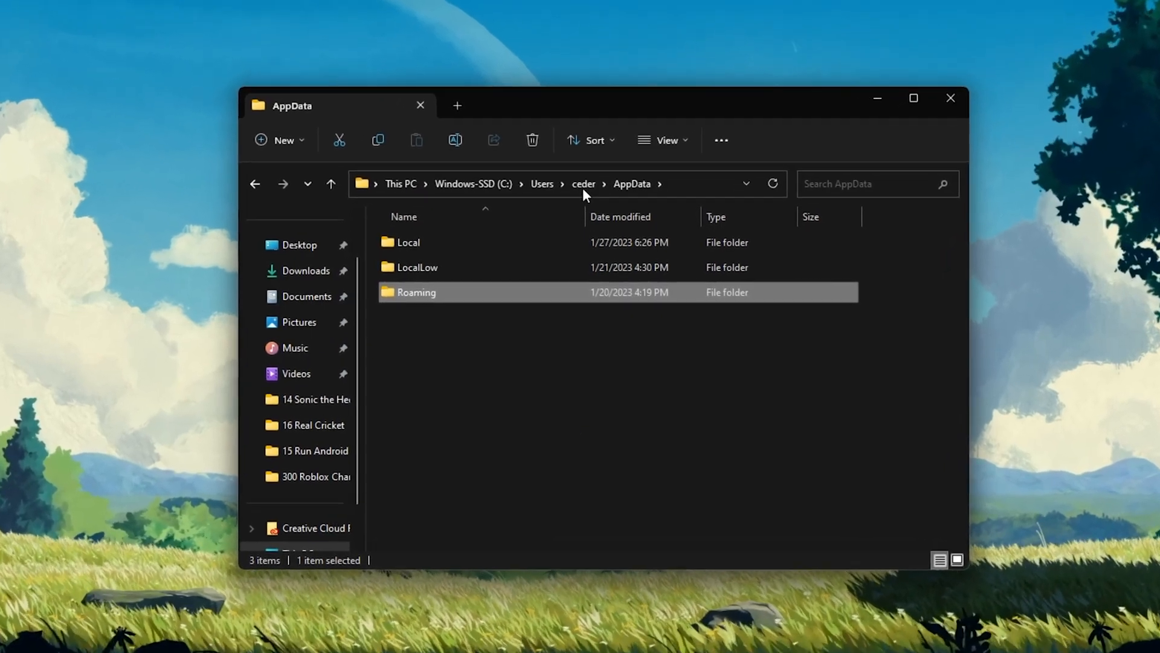
- Navigate Local > Roblox > Versions > version-2bc6aa9c27a14060 > content > sounds
{"action": "double_click", "coordinate": [408, 242]}
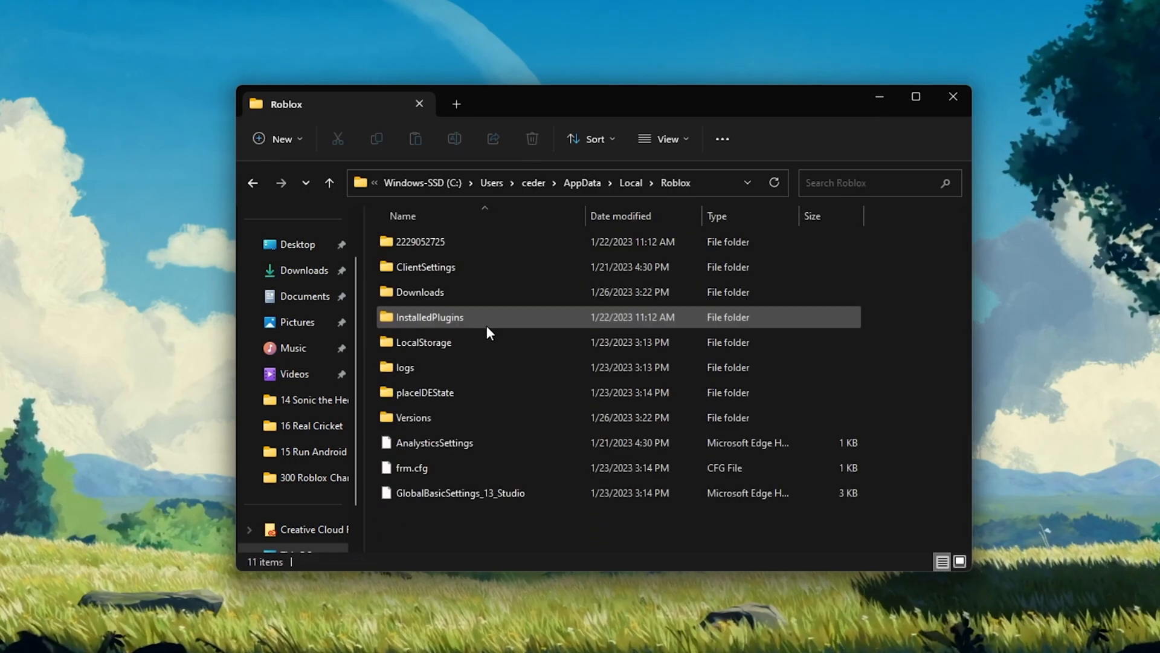
{"action": "double_click", "coordinate": [413, 416]}
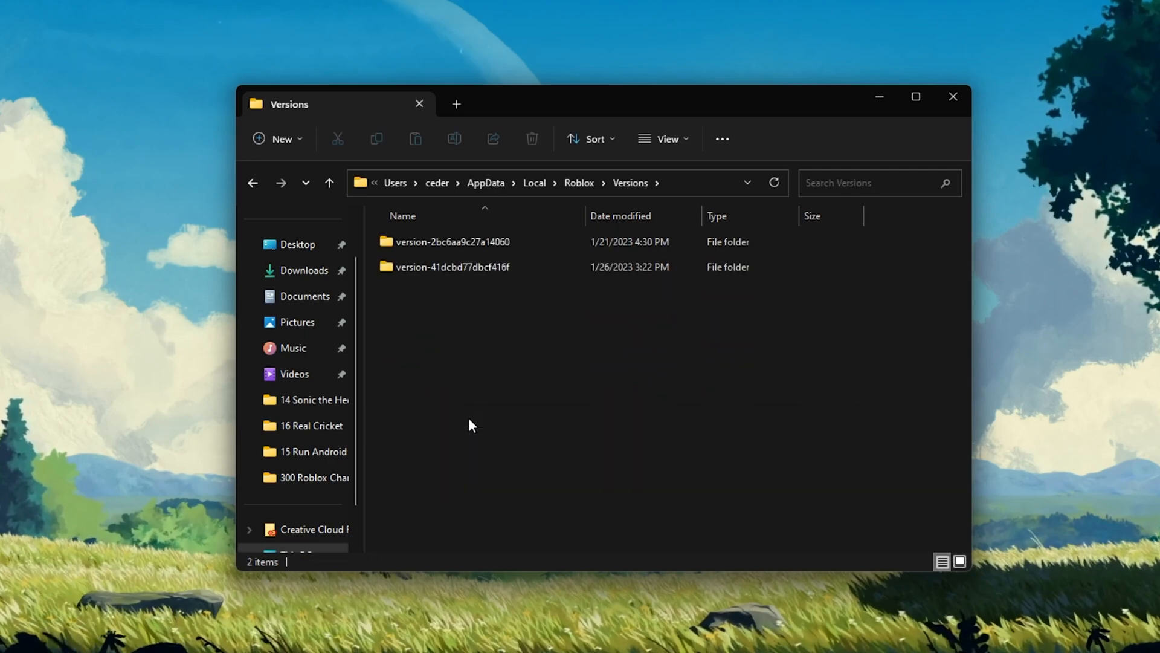
{"action": "double_click", "coordinate": [452, 241]}
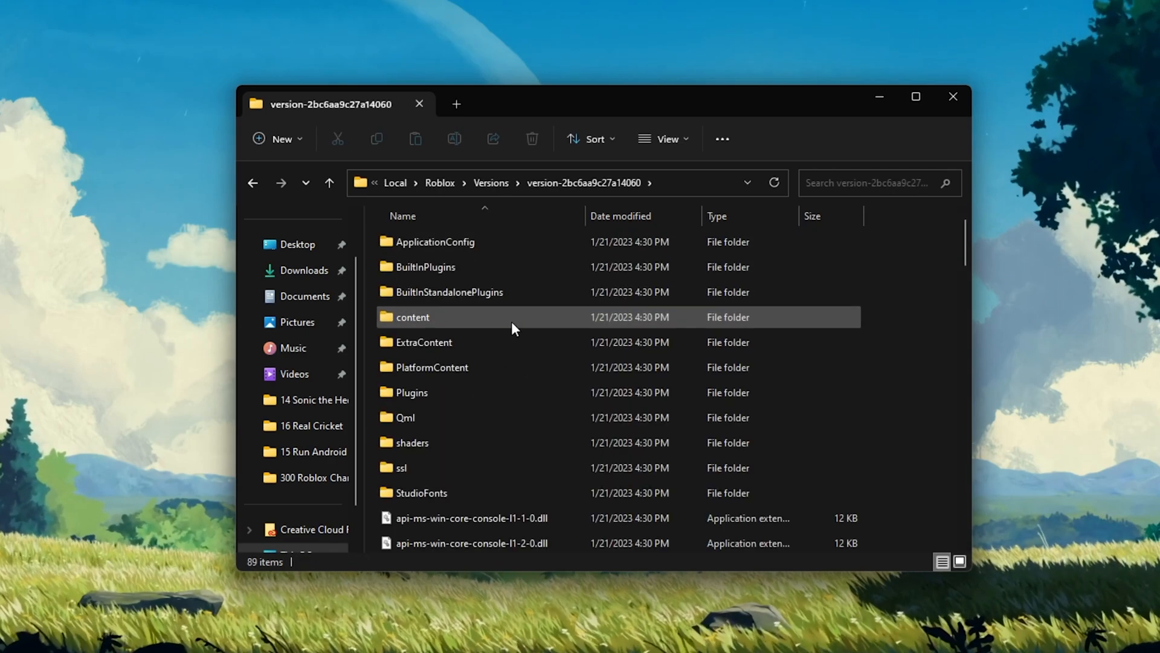
{"action": "double_click", "coordinate": [411, 317]}
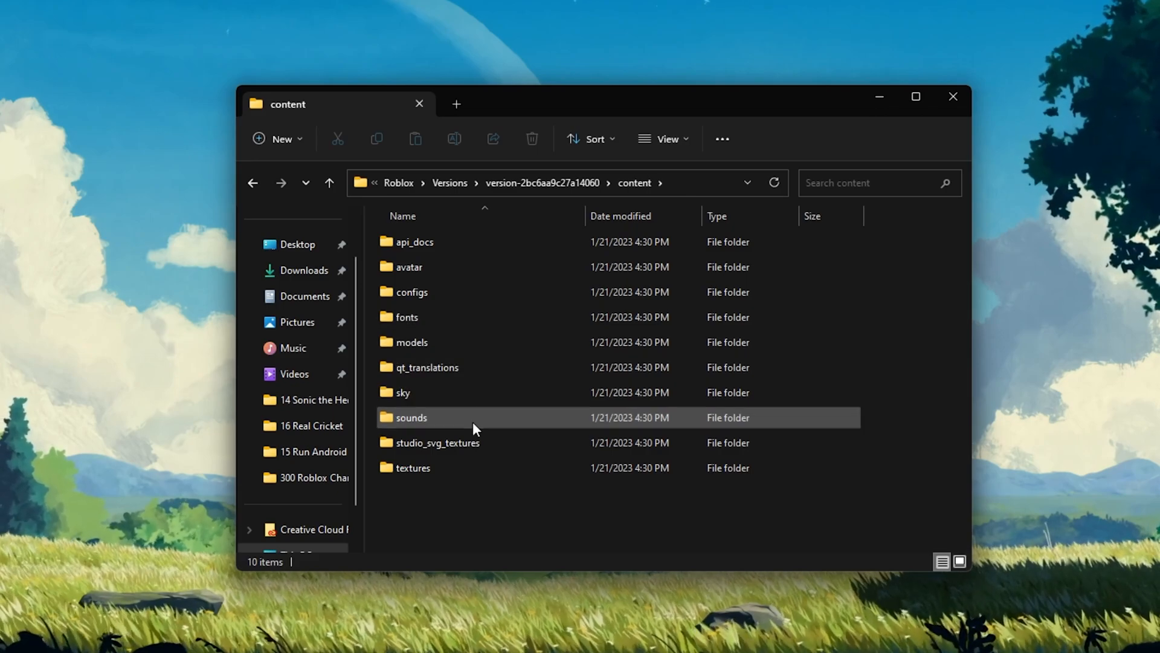
{"action": "double_click", "coordinate": [412, 417]}
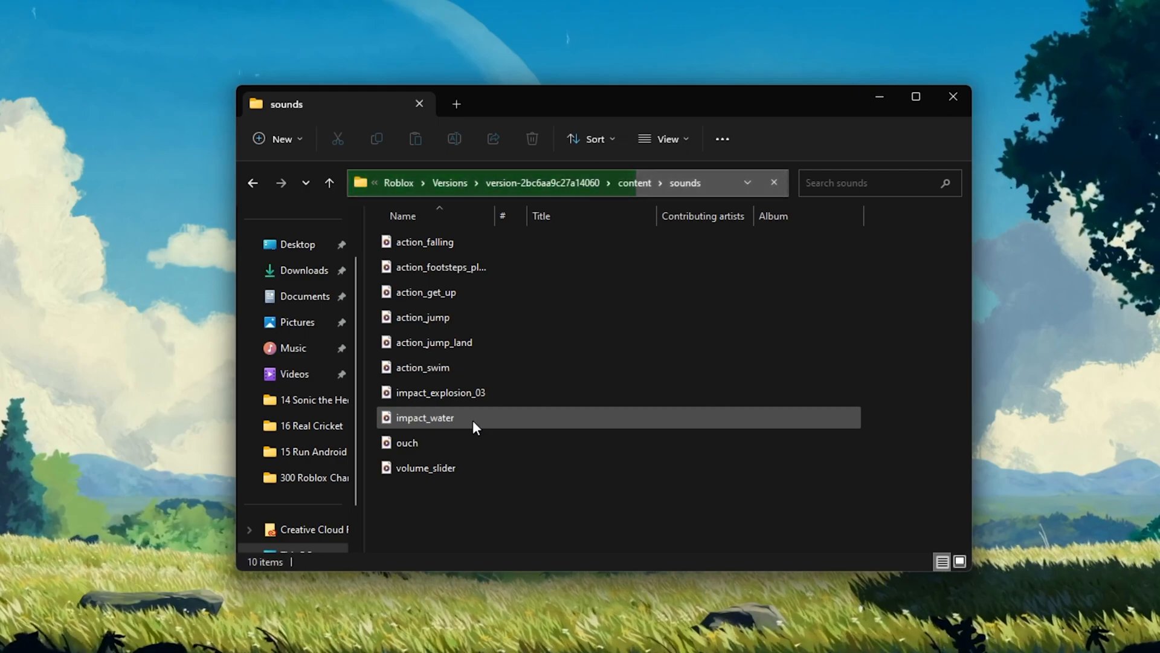
{"action": "key", "text": "ctrl+a"}
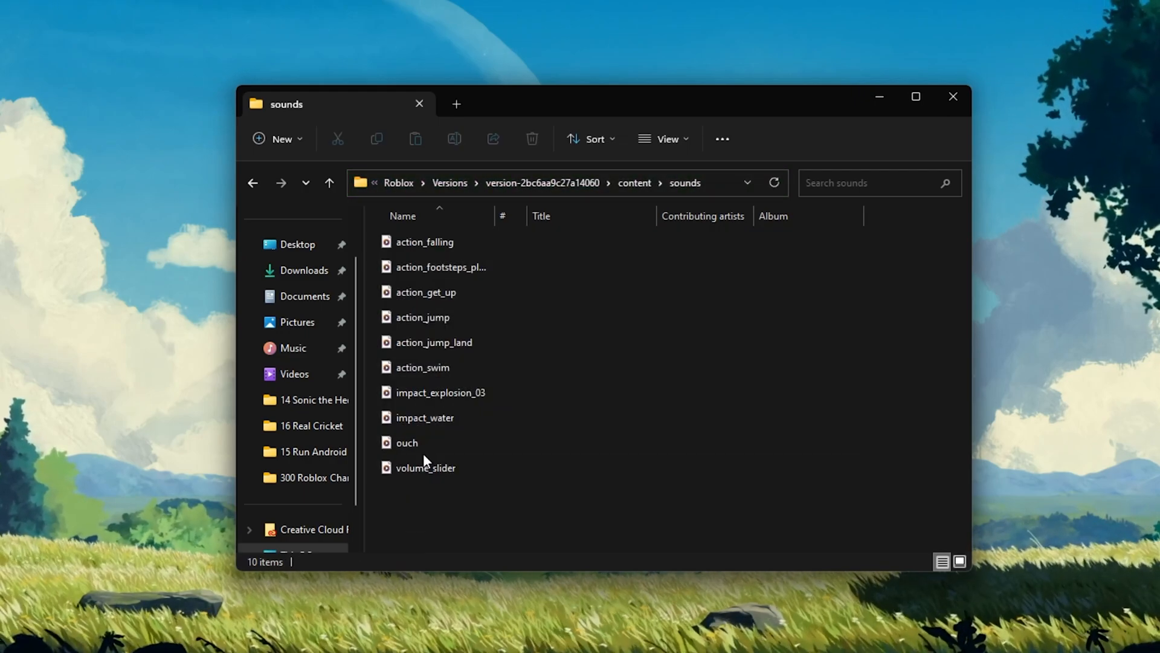
{"action": "right_click", "coordinate": [407, 441]}
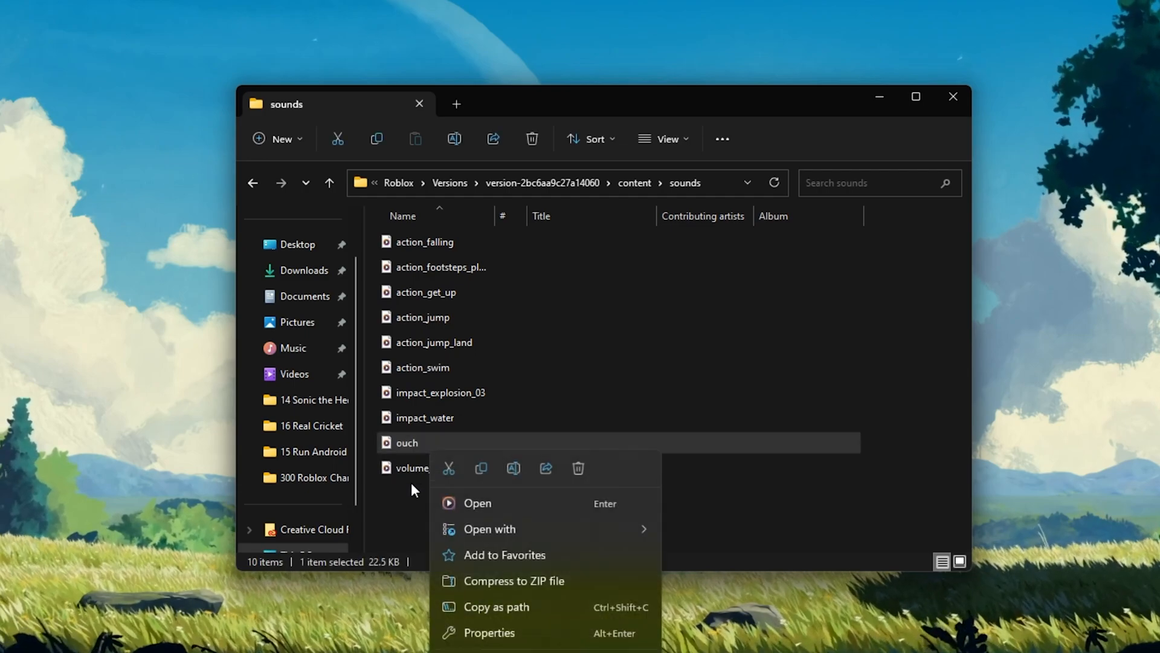
{"action": "left_click", "coordinate": [411, 510]}
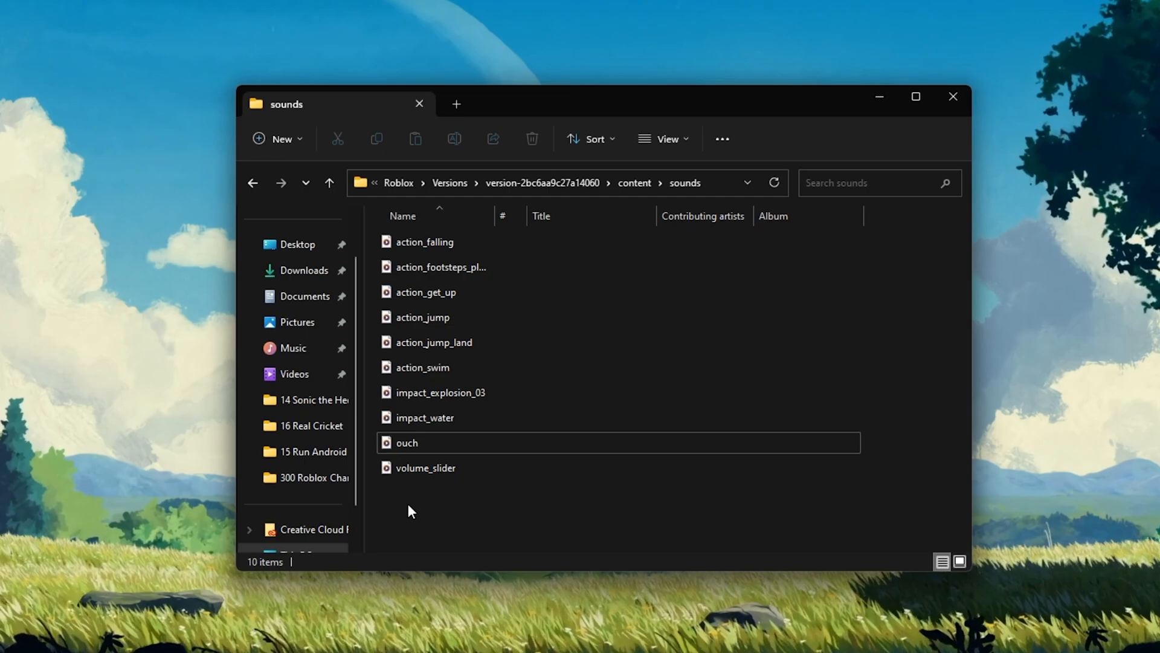
{"action": "mouse_move", "coordinate": [406, 509]}
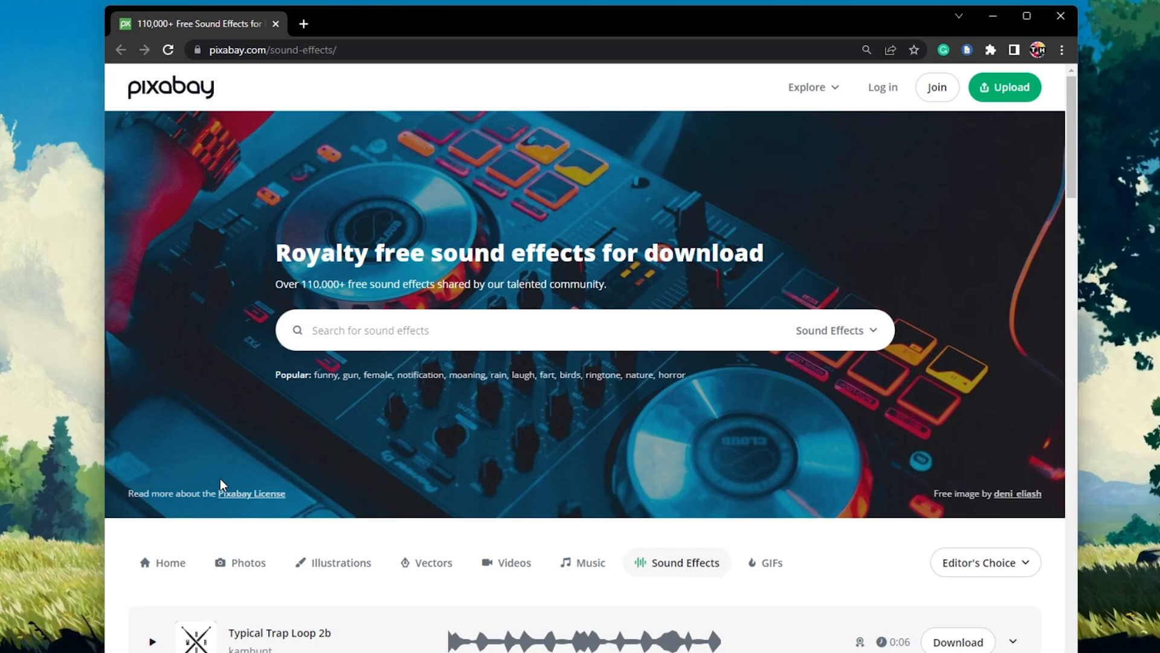
- Search Pixabay sound effects for 'ouch' and play the 'ow sound' preview
{"action": "type", "text": "ouch"}
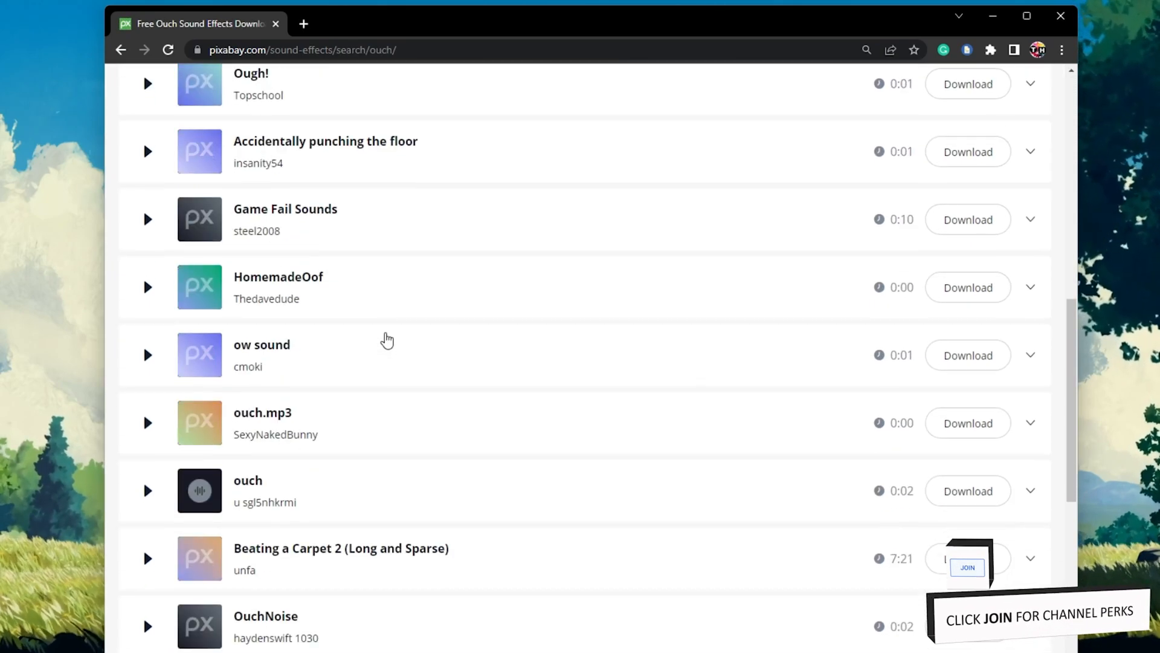
{"action": "left_click", "coordinate": [146, 355]}
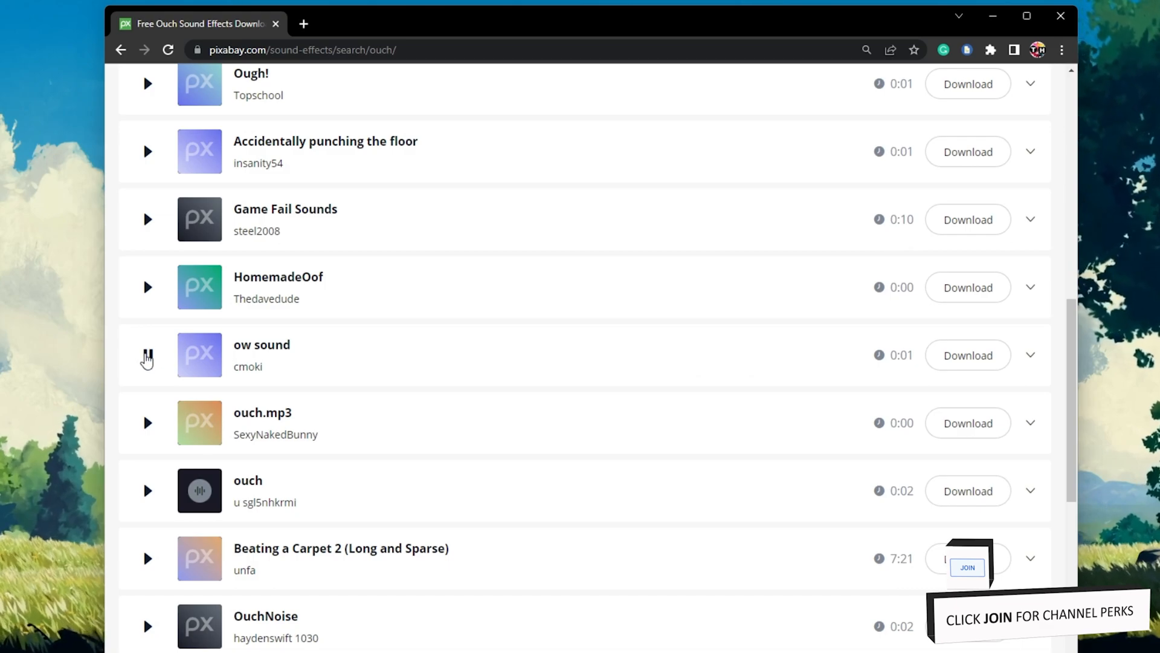
{"action": "left_click", "coordinate": [146, 356]}
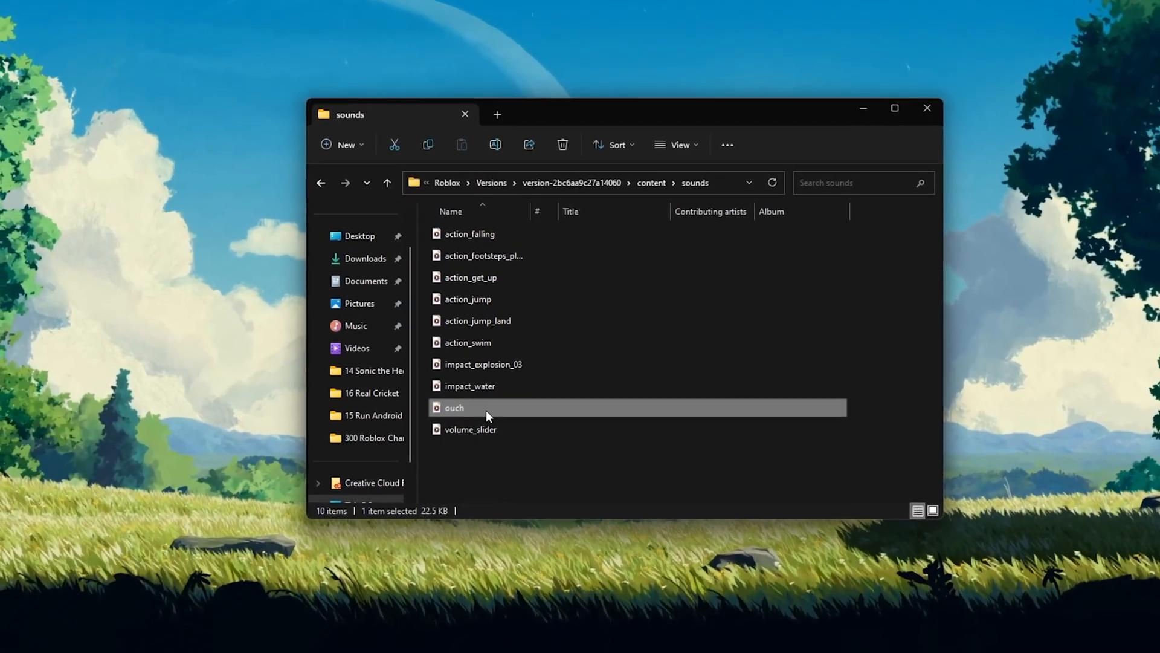
- Drag the ouch sound onto the desktop as a backup and bring up its context menu
{"action": "left_click_drag", "start_coordinate": [486, 407], "coordinate": [53, 208]}
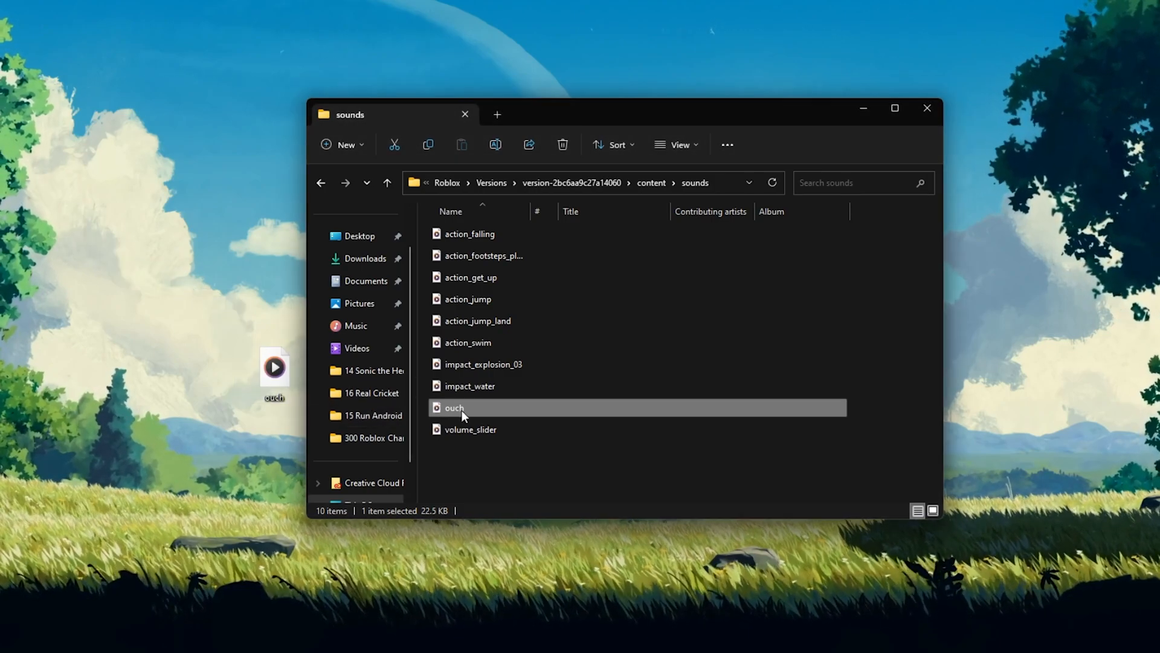
{"action": "right_click", "coordinate": [454, 408]}
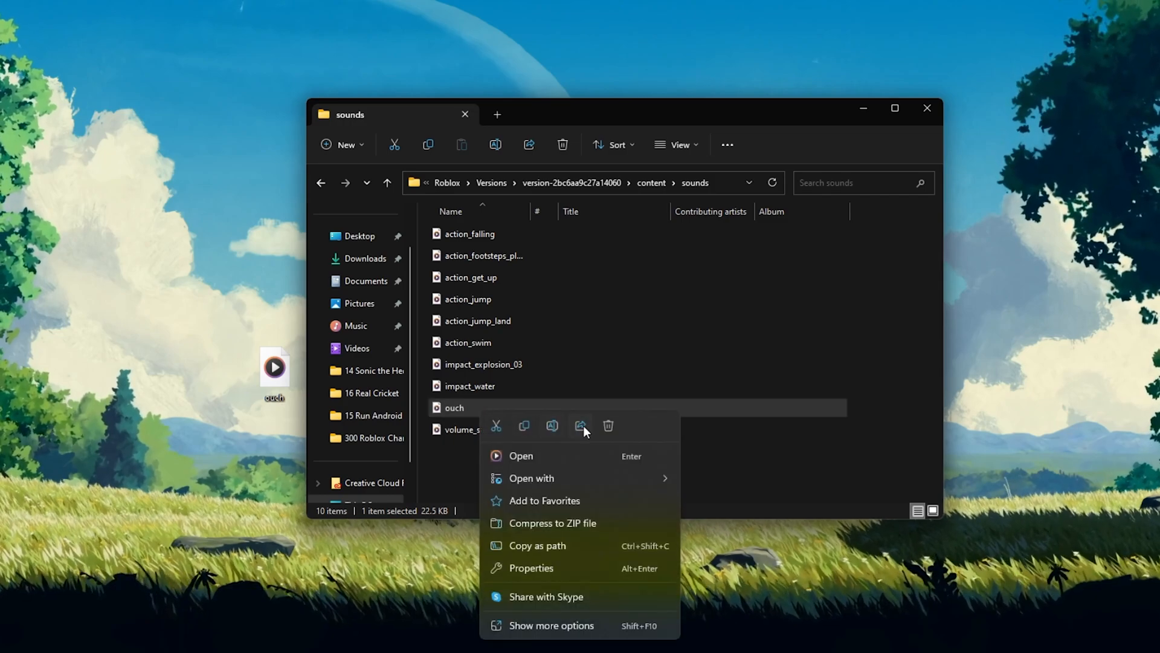